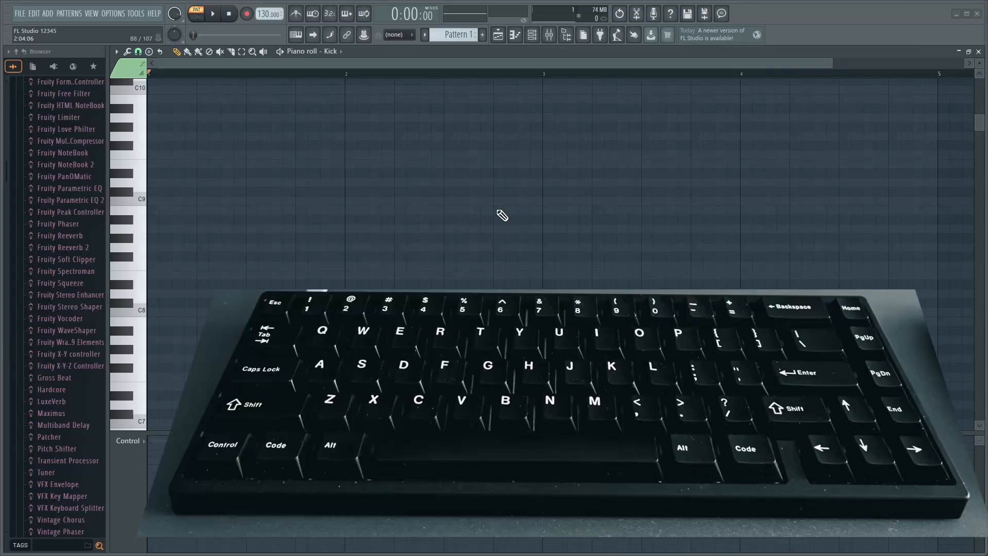
Step: Record an eight-note melody rising F9 to C10 and back into the Kick piano roll
click(229, 265)
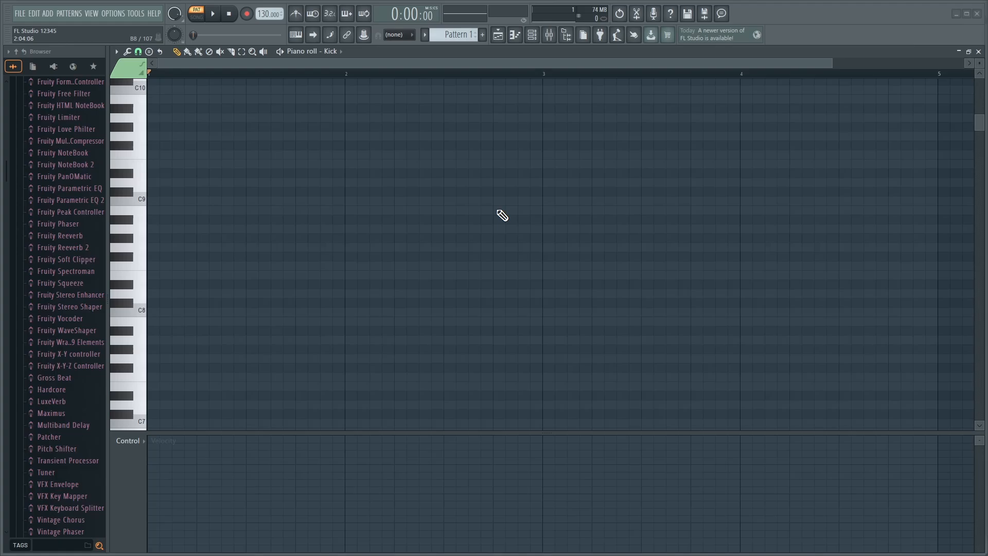
mouse_move(311, 39)
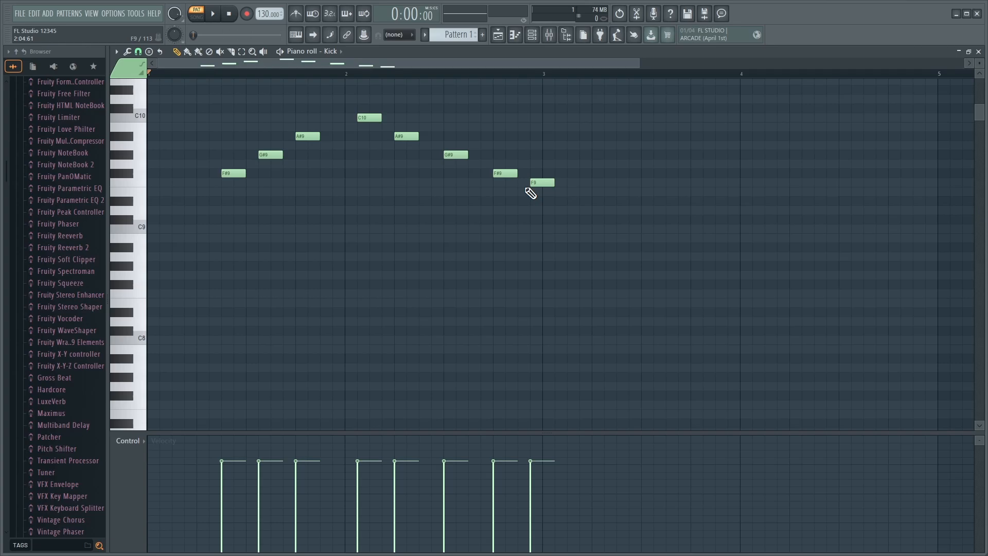
Step: Switch the piano roll to the Select tool with the melody left unchanged
key(e)
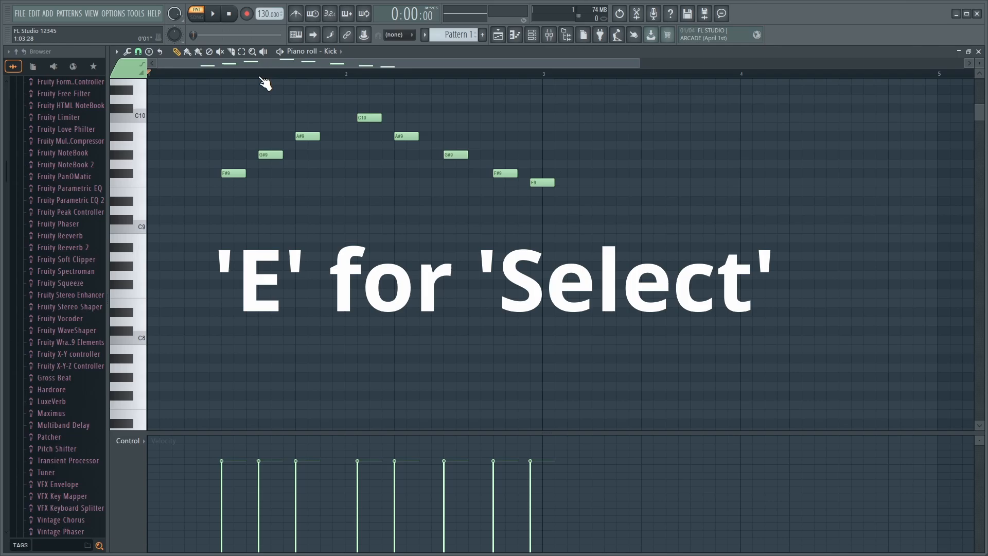
Step: Select all eight melody notes and delete them, leaving the Kick piano roll empty
drag(217, 113, 392, 196)
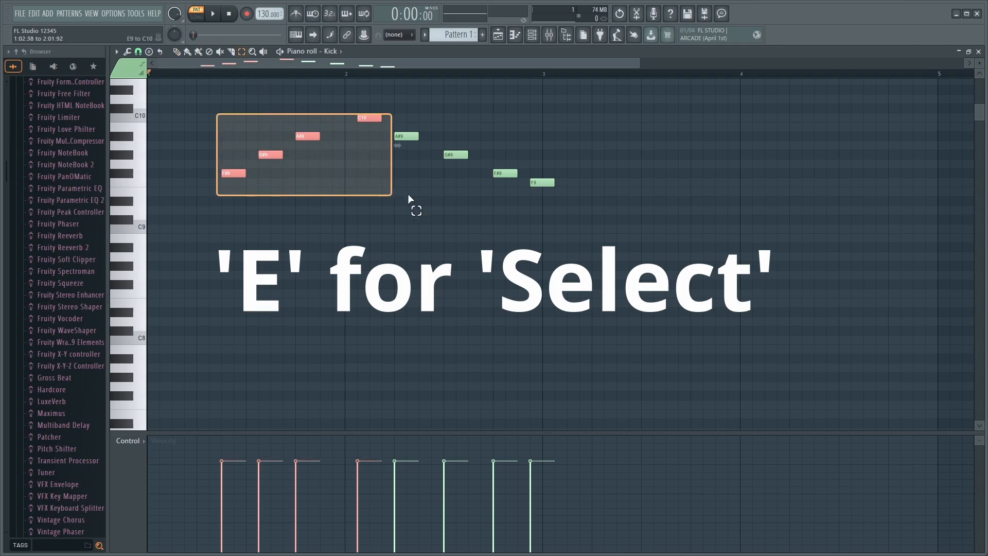
key(r)
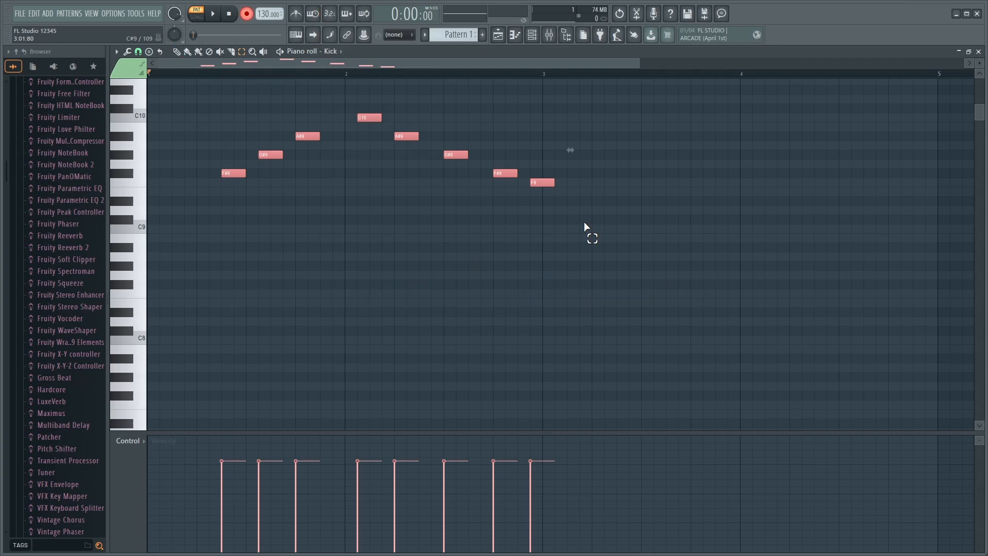
key(d)
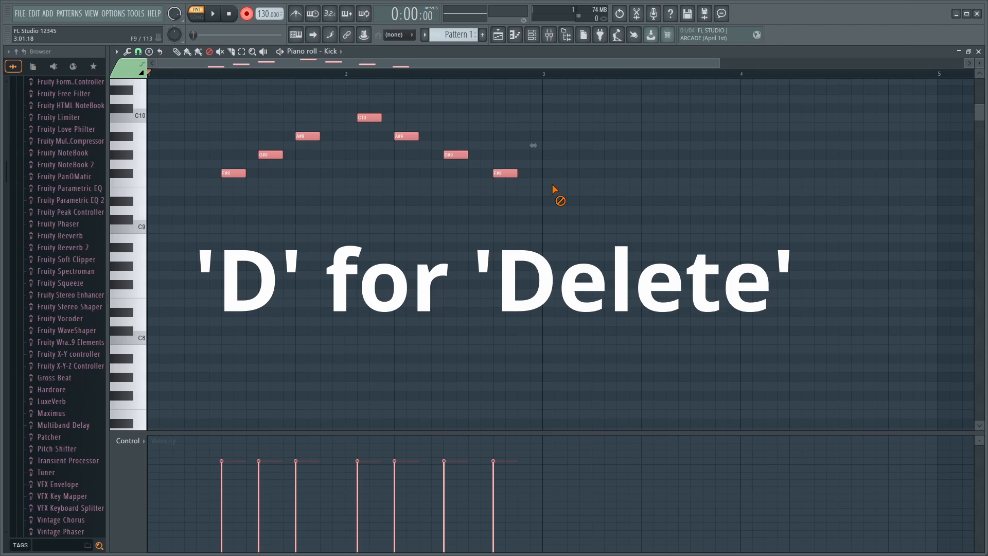
key(d)
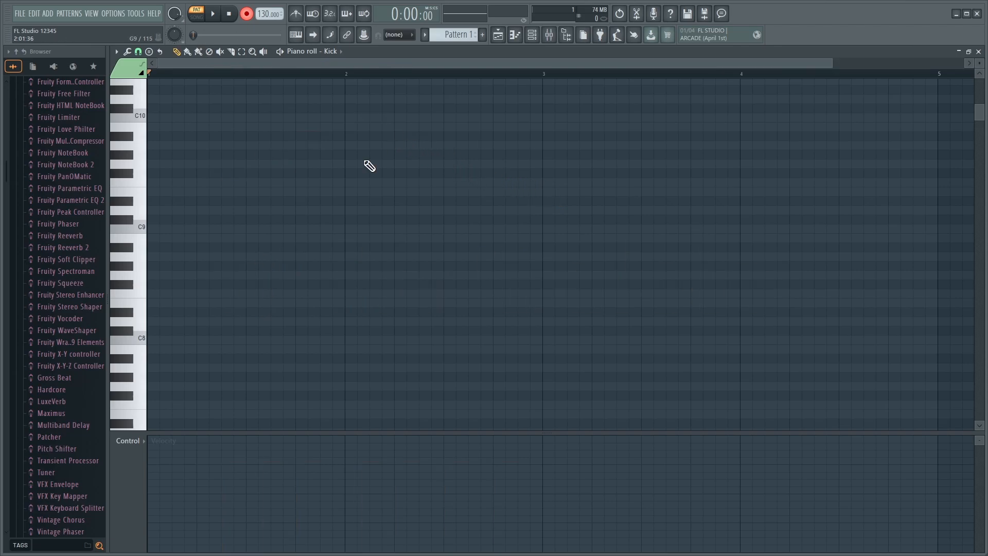